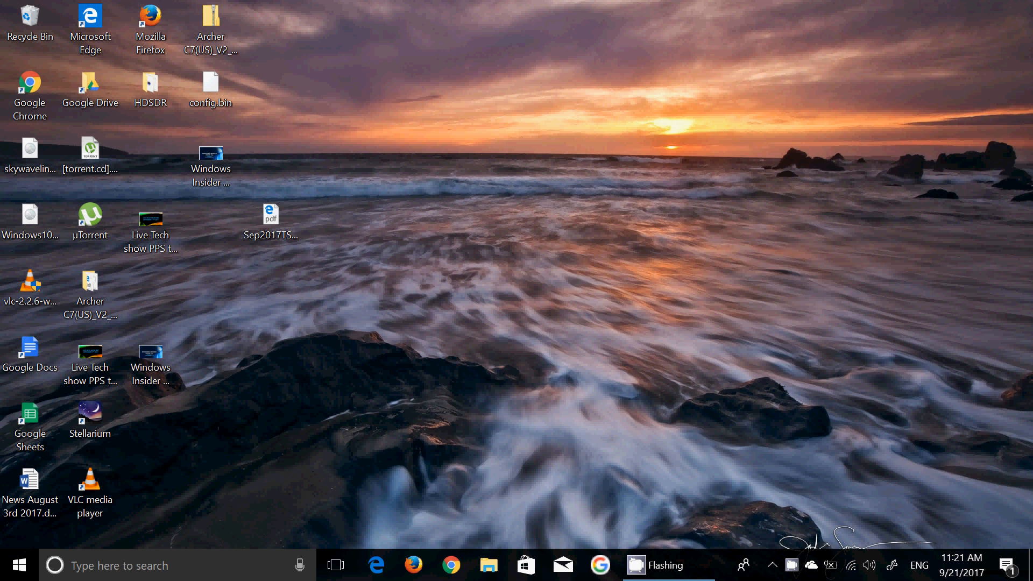
# Search Windows for 'winver' so the run command appears as best match.
pyautogui.click(54, 565)
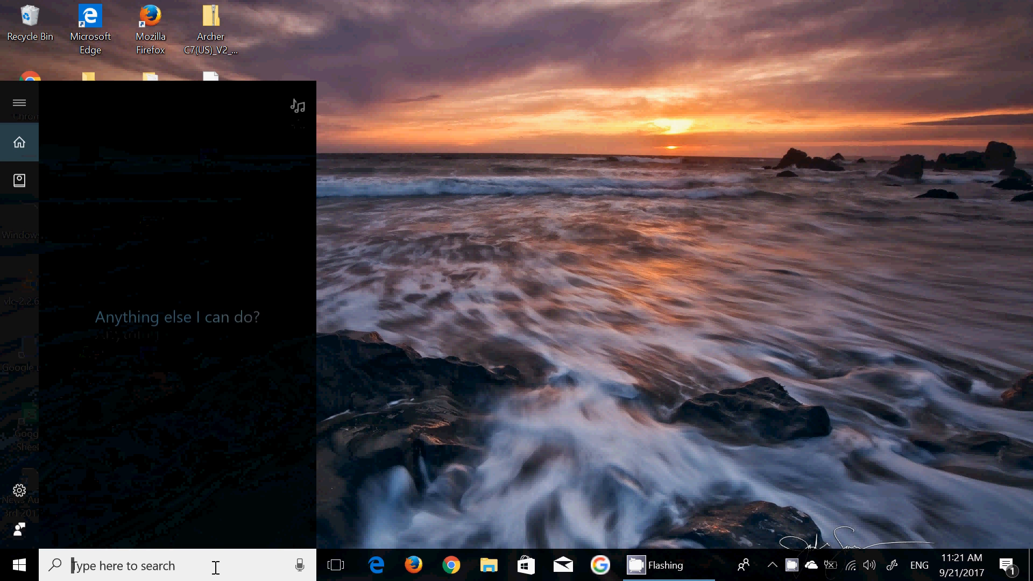
pyautogui.write('winver')
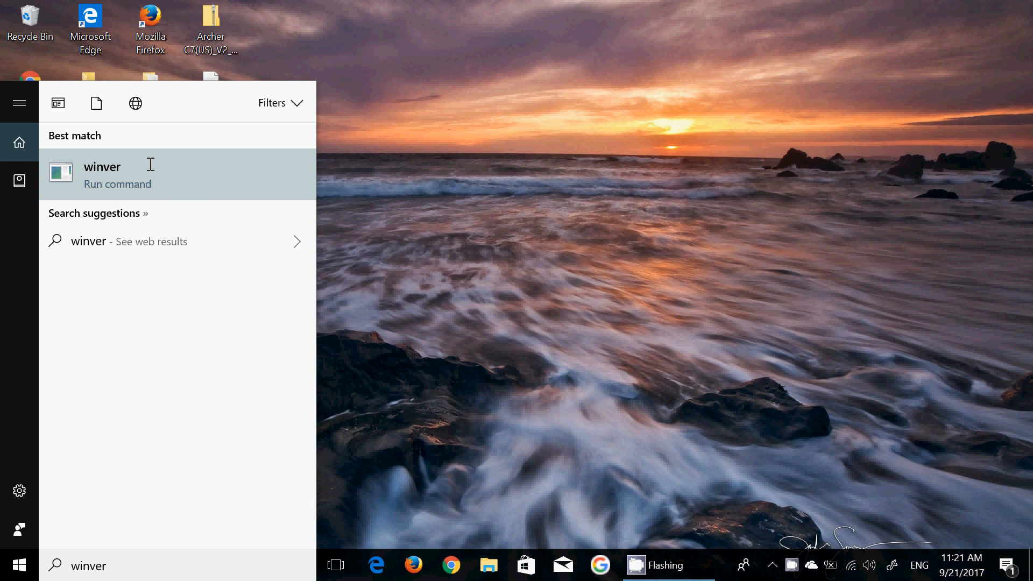
# Run winver to show Windows 10 Pro version 1709, OS Build 16294.1.
pyautogui.click(102, 174)
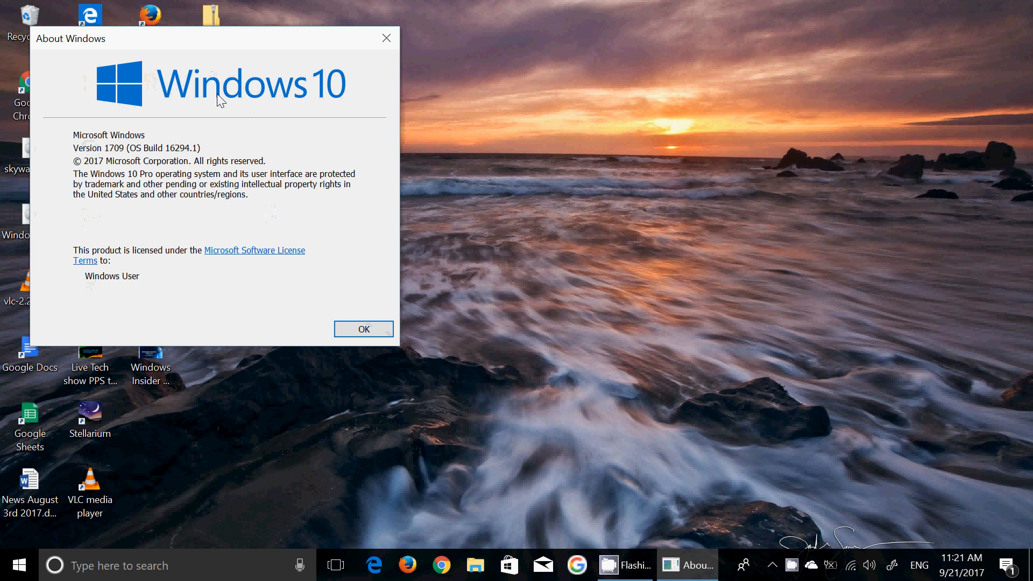
pyautogui.moveTo(163, 153)
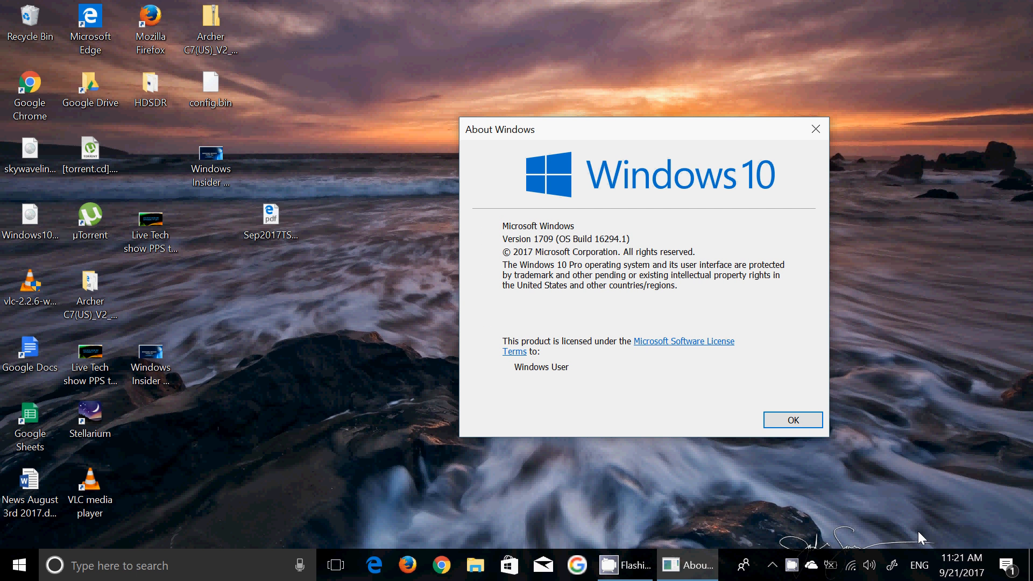
pyautogui.moveTo(620, 520)
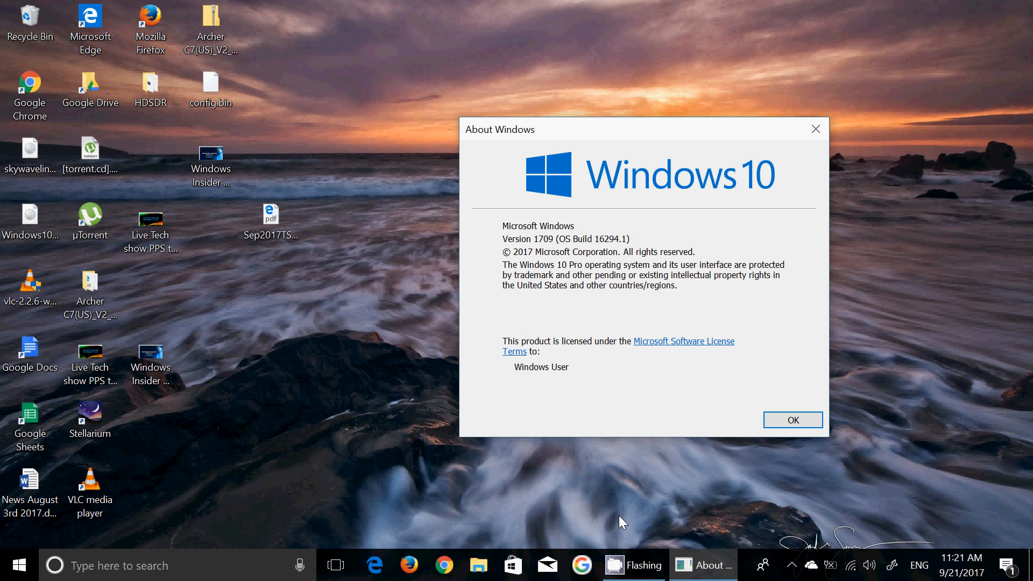
pyautogui.moveTo(372, 573)
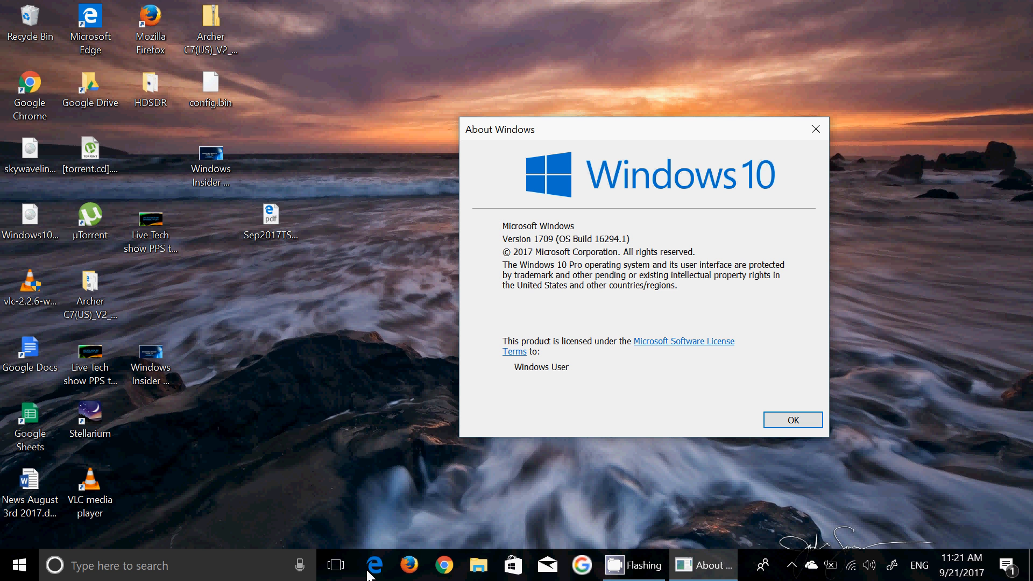
pyautogui.moveTo(374, 566)
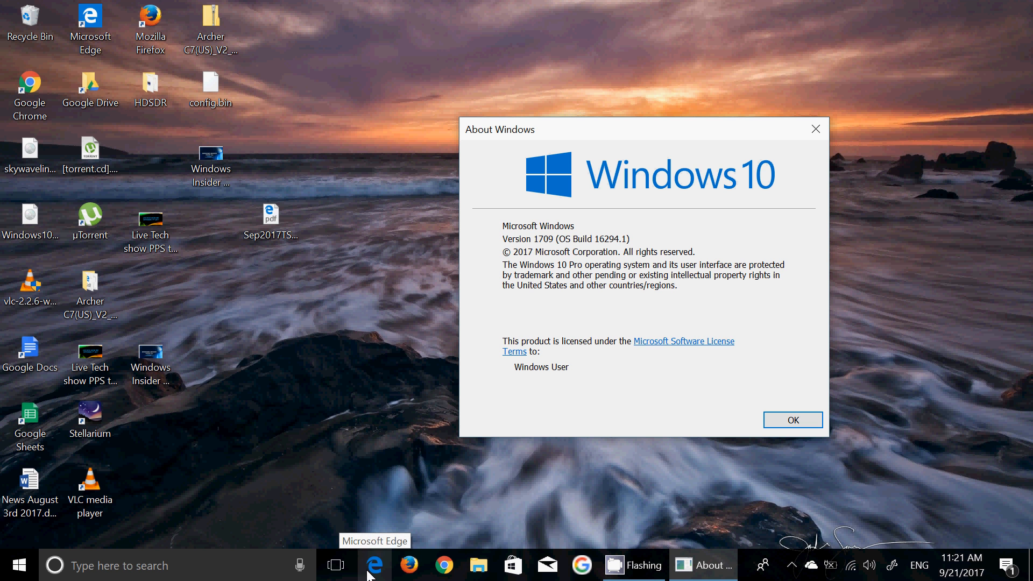
pyautogui.moveTo(405, 487)
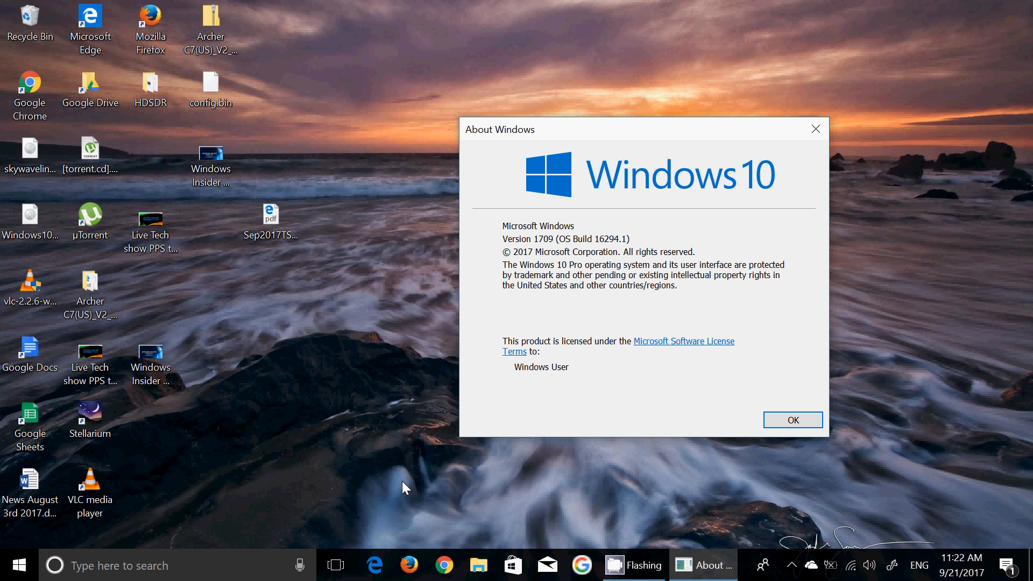
pyautogui.moveTo(302, 478)
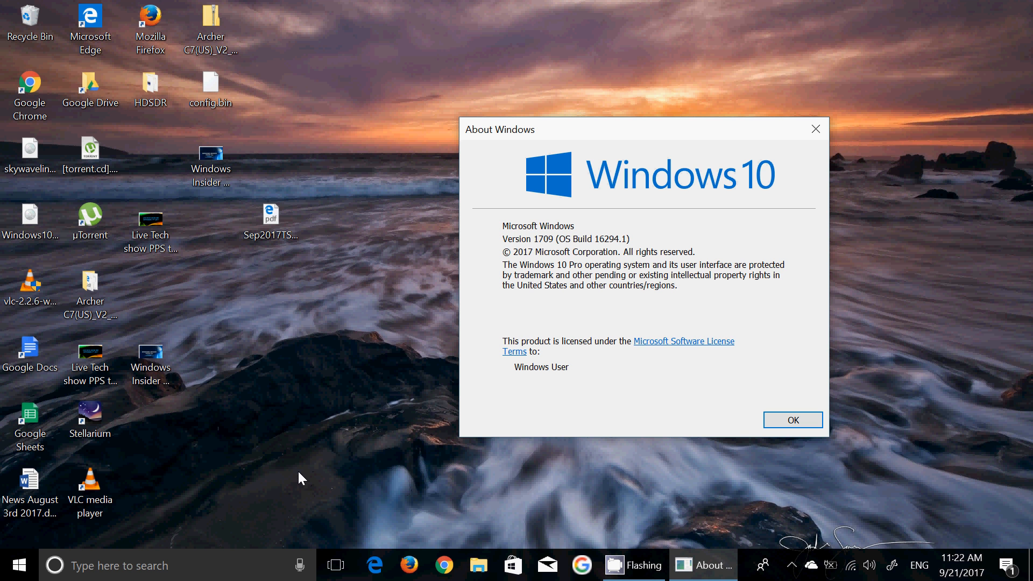
pyautogui.moveTo(835, 126)
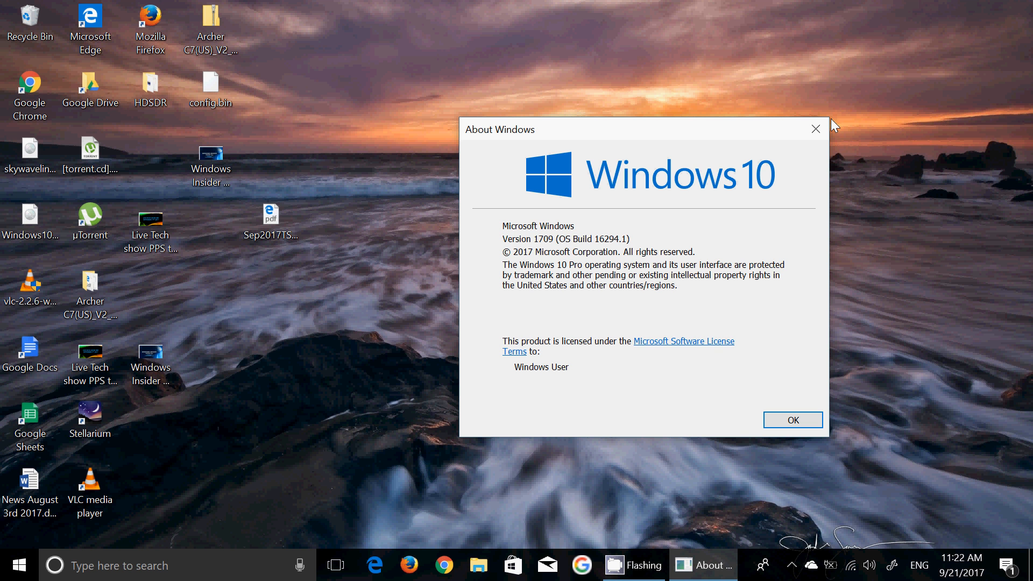
# Dismiss the About Windows dialog with OK.
pyautogui.click(816, 128)
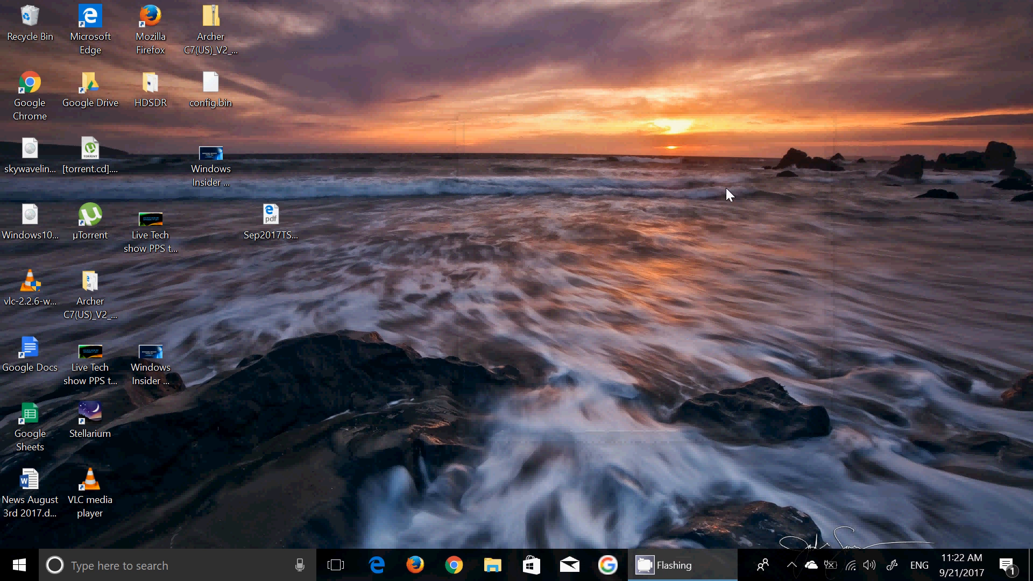
pyautogui.moveTo(686, 273)
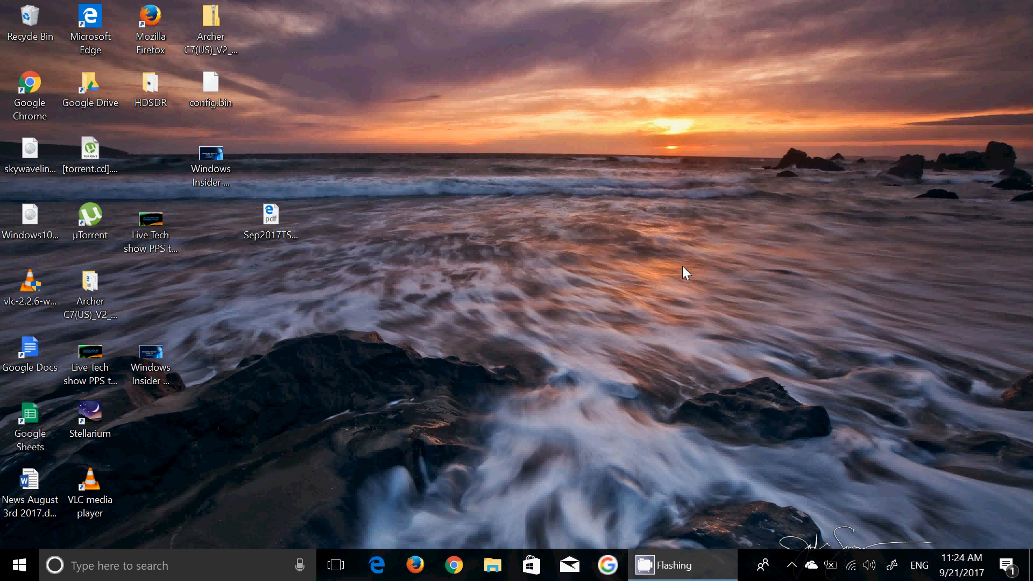
pyautogui.moveTo(305, 458)
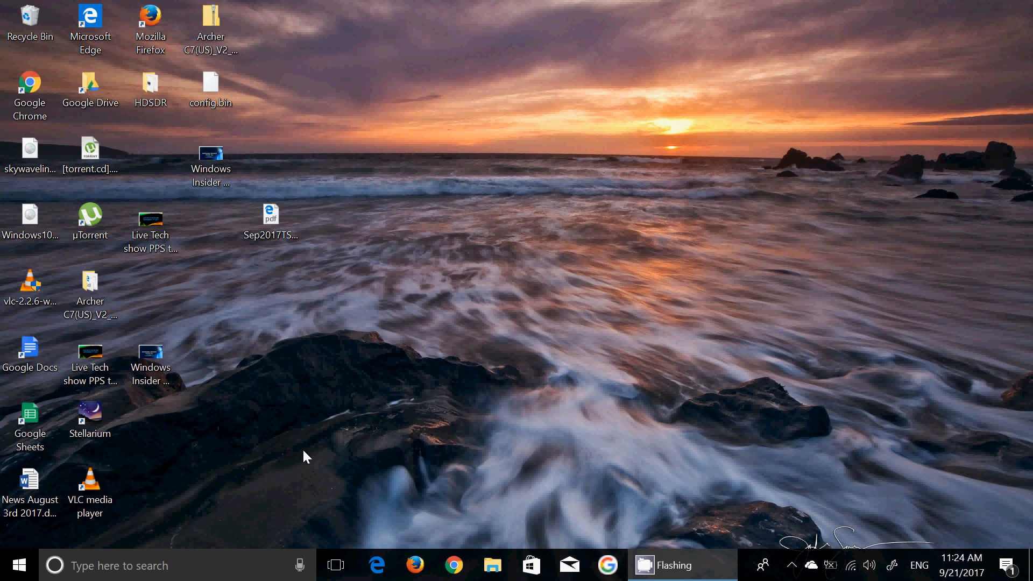
pyautogui.moveTo(676, 433)
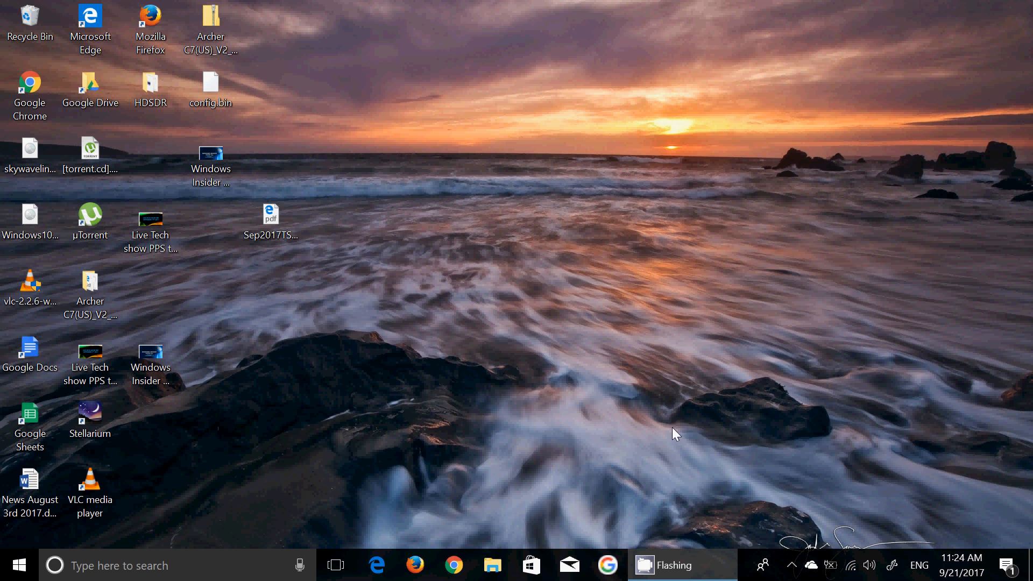
pyautogui.moveTo(813, 565)
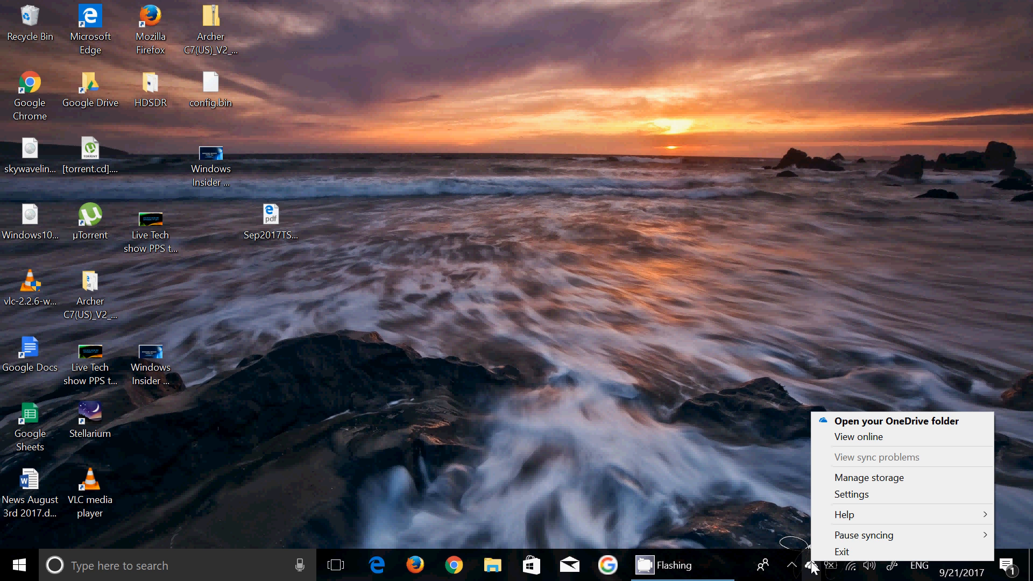
pyautogui.moveTo(857, 436)
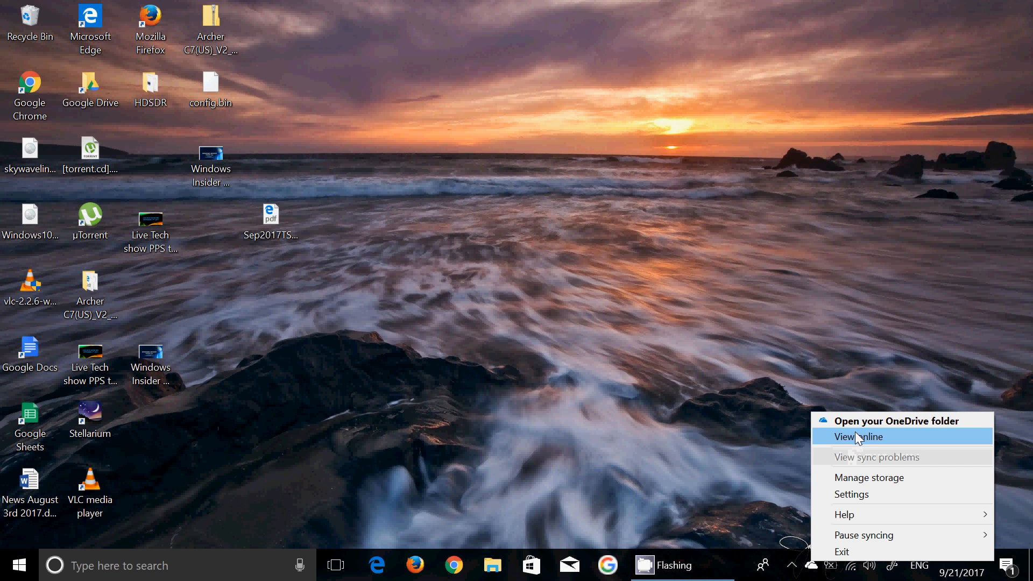
pyautogui.moveTo(859, 466)
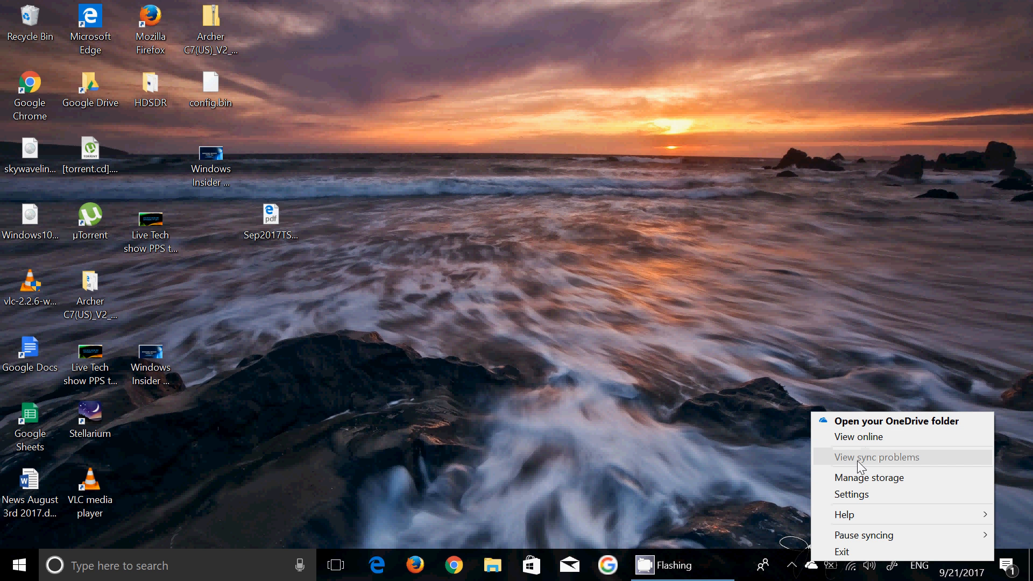
pyautogui.moveTo(947, 466)
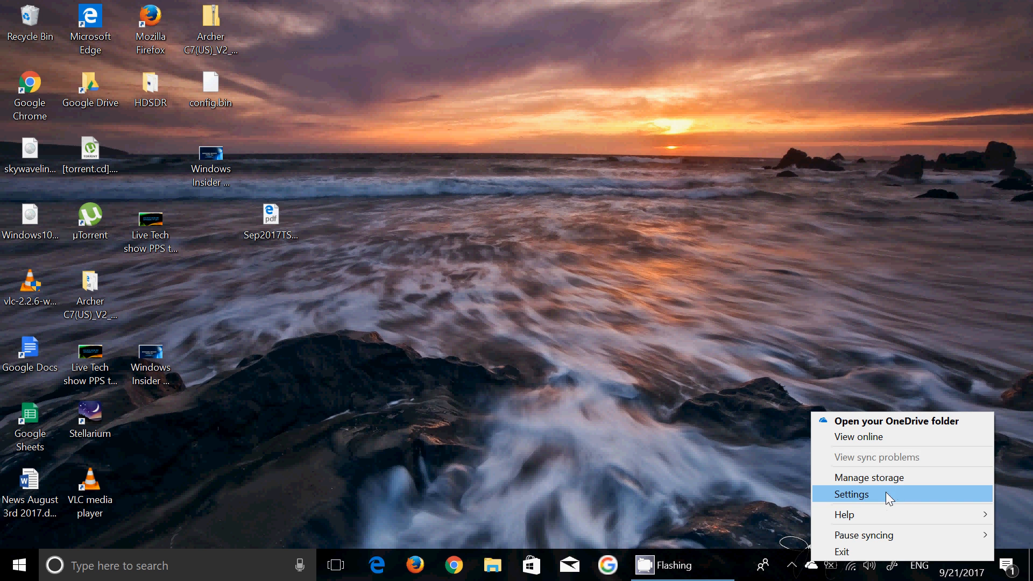
# Open OneDrive's Settings tab showing Files On-Demand is ticked.
pyautogui.click(851, 495)
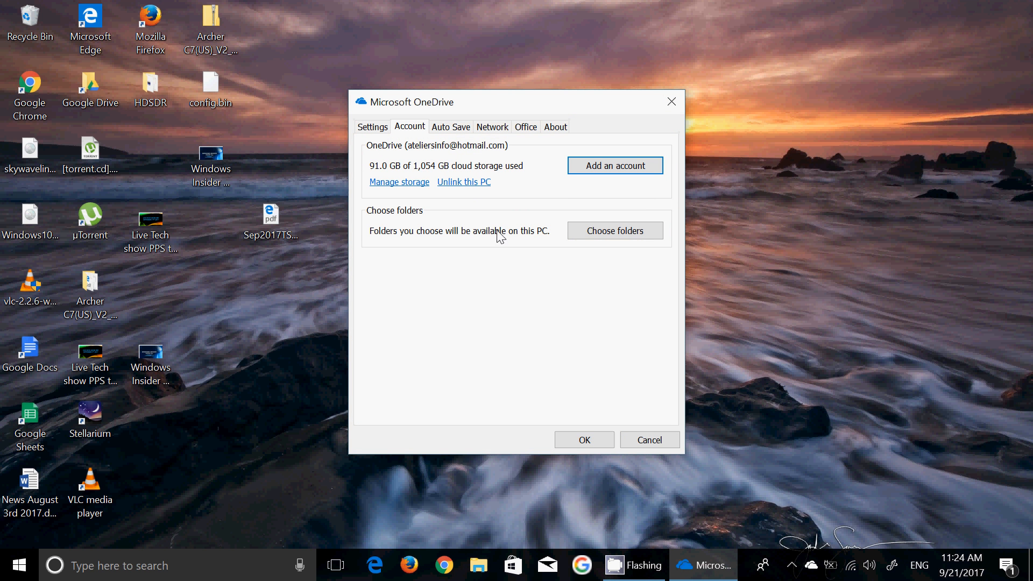
pyautogui.click(372, 127)
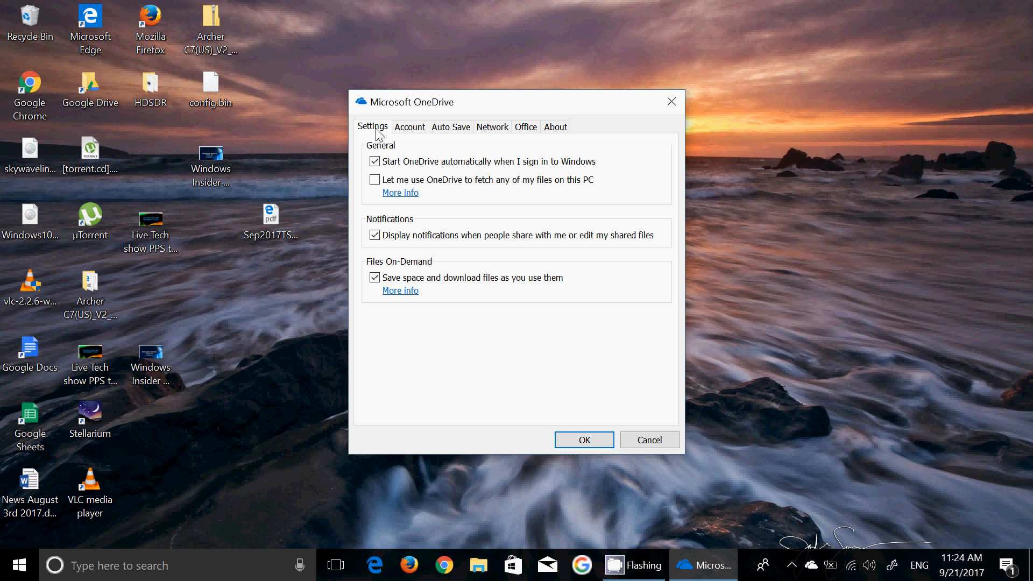
pyautogui.moveTo(574, 361)
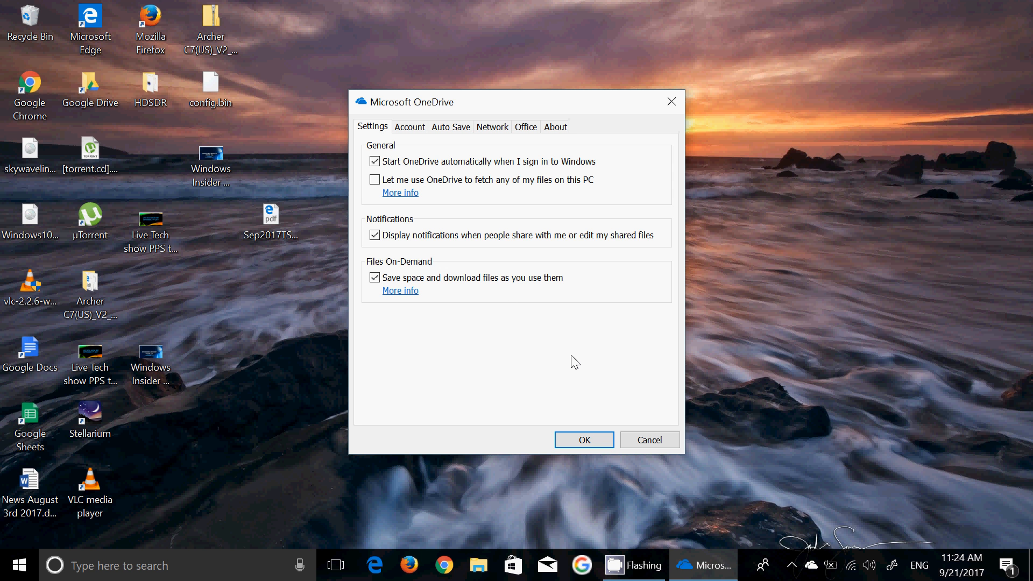
pyautogui.moveTo(379, 255)
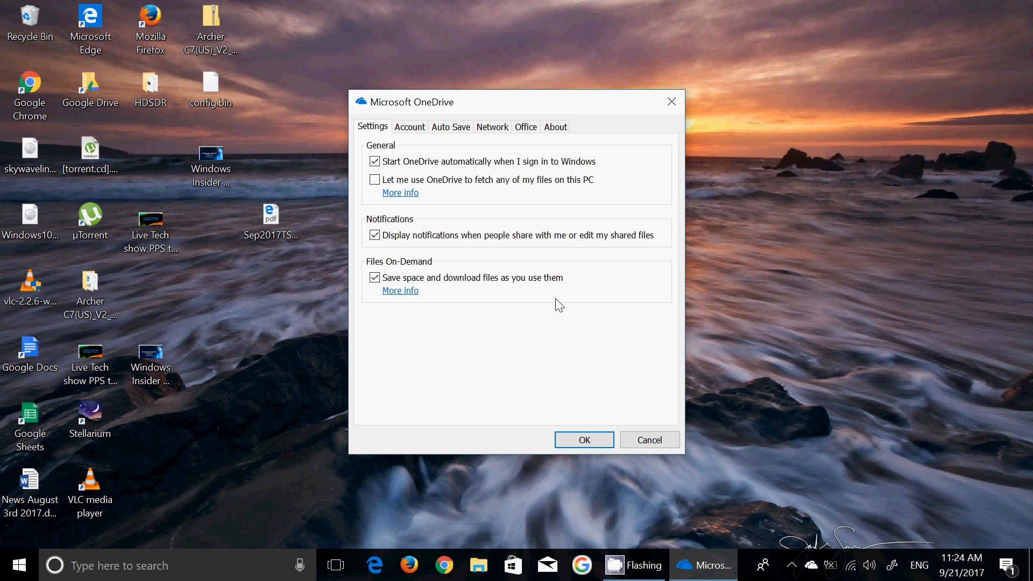
# Close the OneDrive settings window with OK.
pyautogui.click(583, 440)
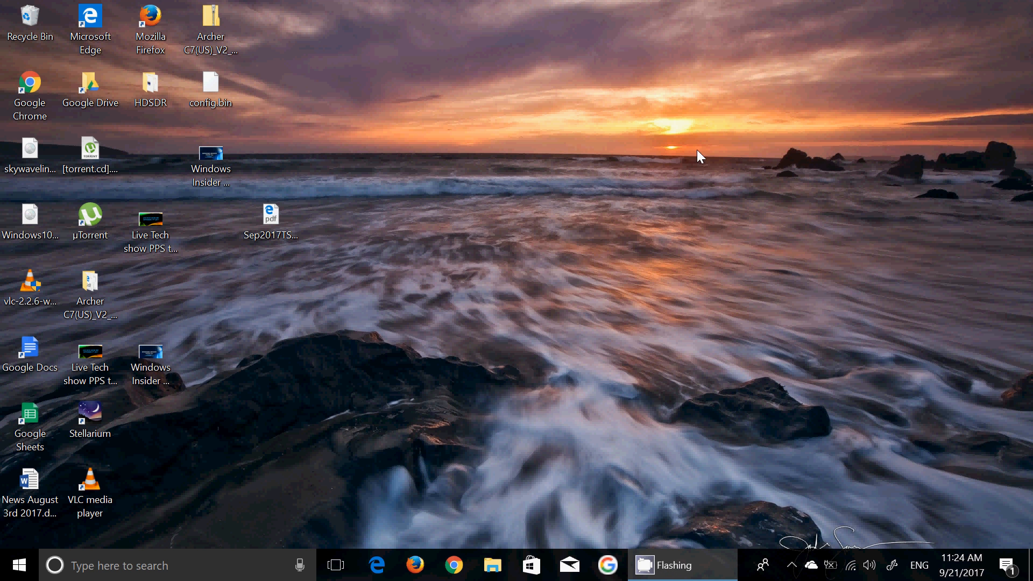
pyautogui.moveTo(722, 290)
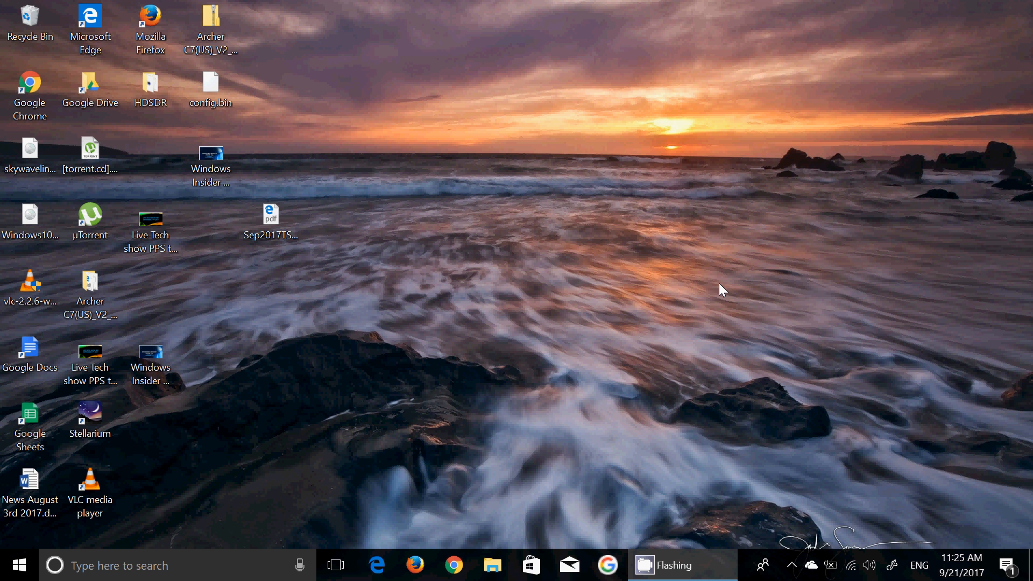
pyautogui.moveTo(756, 337)
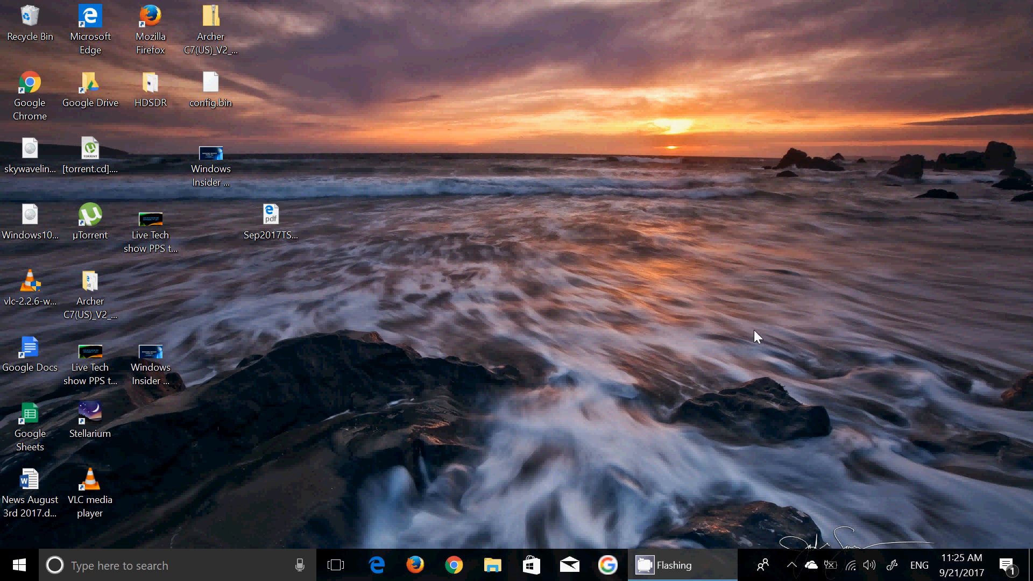
pyautogui.moveTo(765, 374)
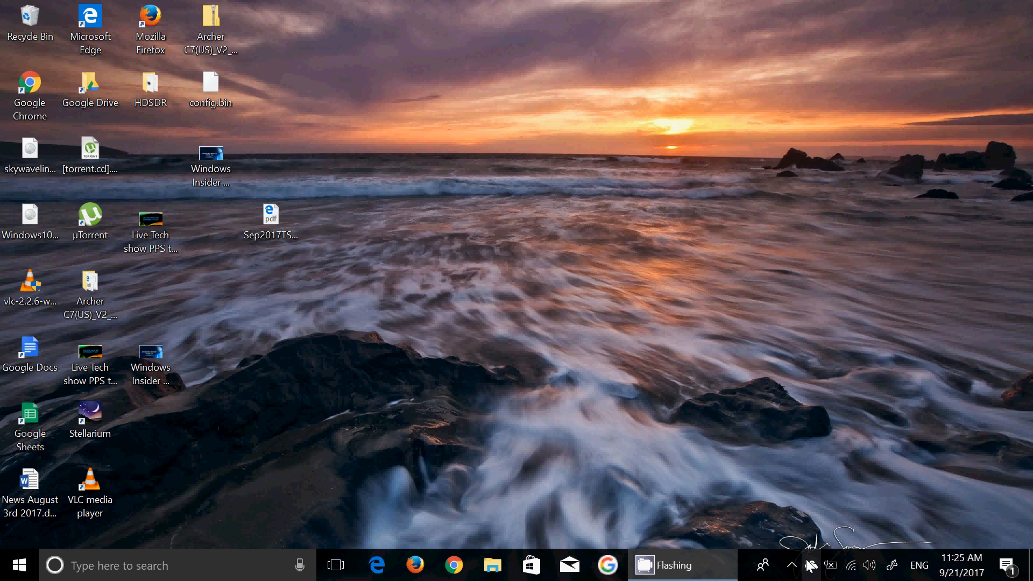
pyautogui.moveTo(814, 566)
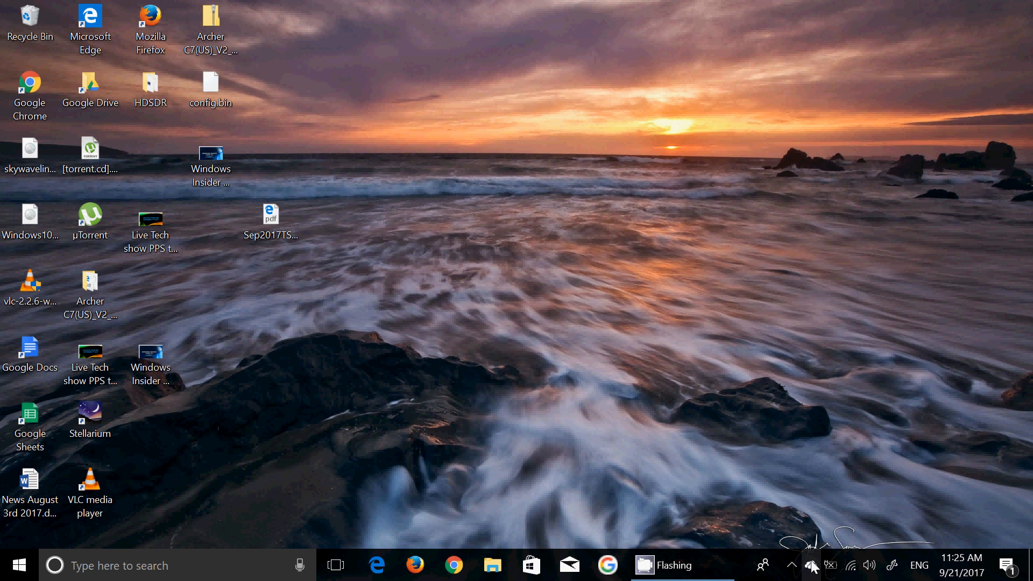
pyautogui.moveTo(813, 566)
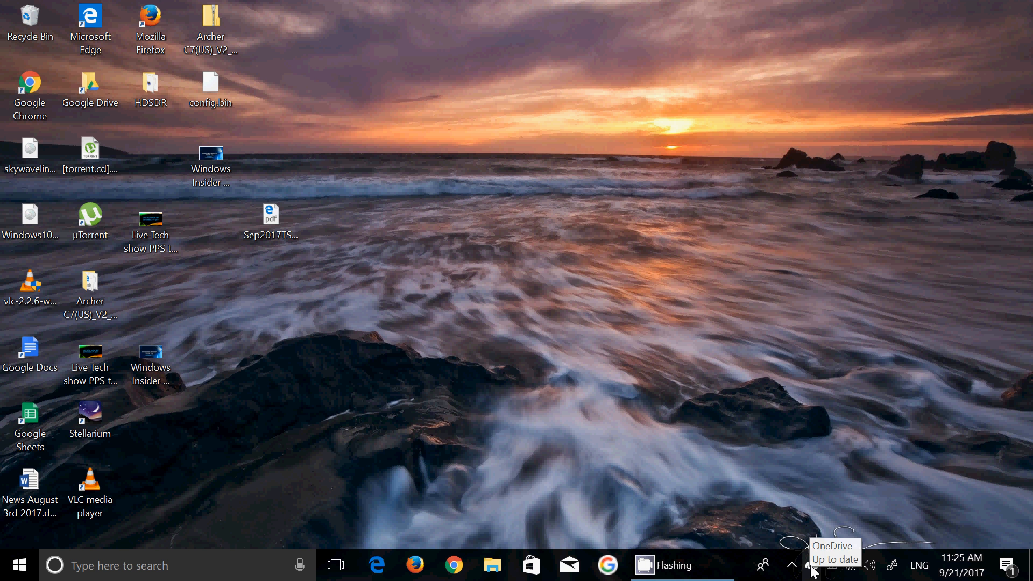
pyautogui.moveTo(810, 526)
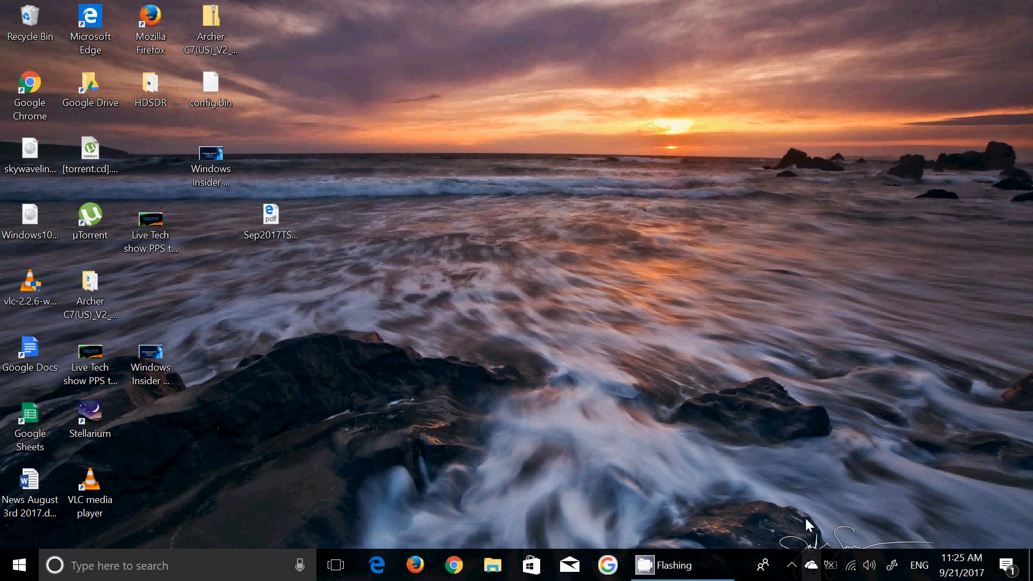
pyautogui.moveTo(812, 566)
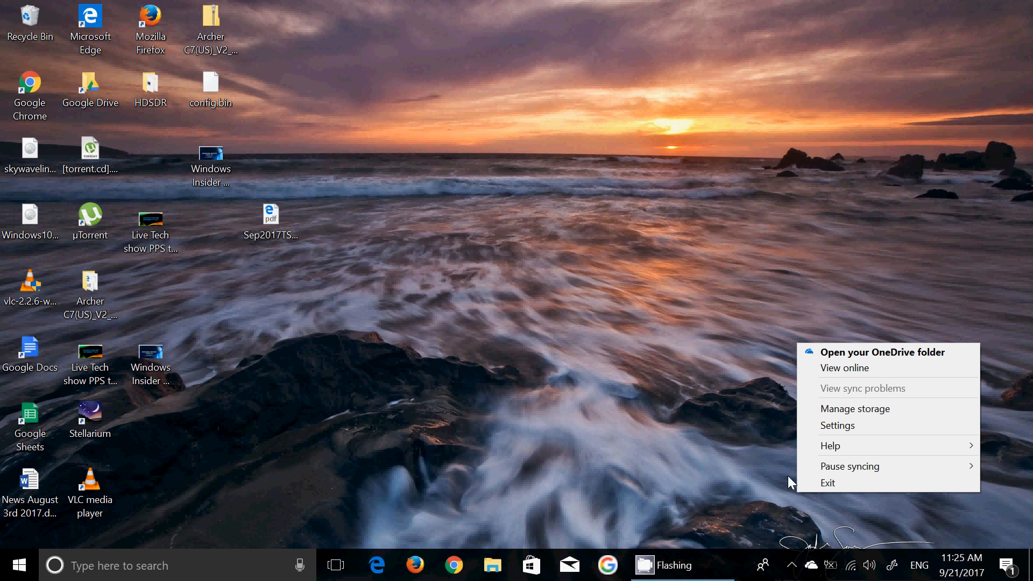
pyautogui.moveTo(901, 355)
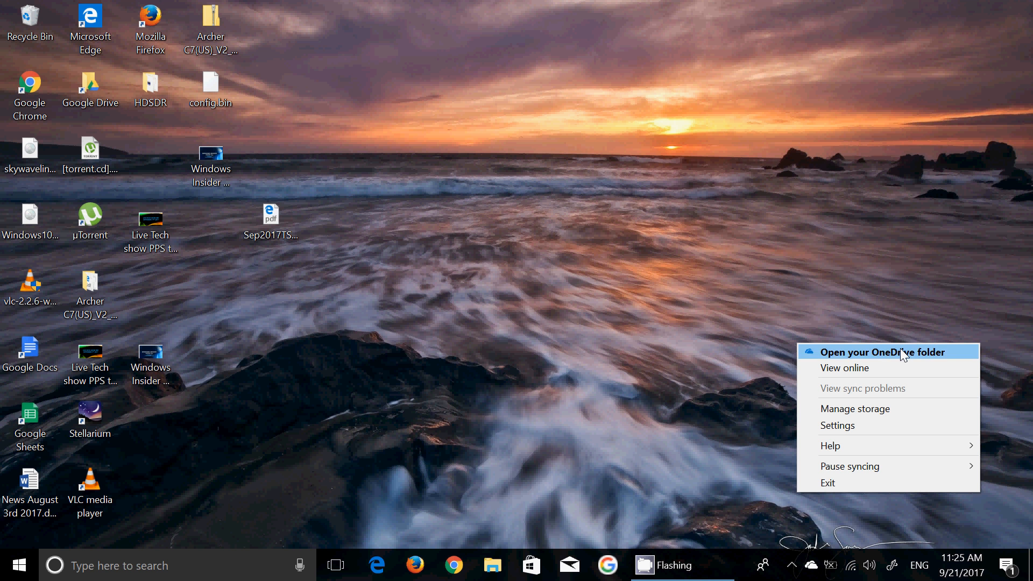
# Open the OneDrive folder in File Explorer, listing 41 items with sync status.
pyautogui.click(869, 352)
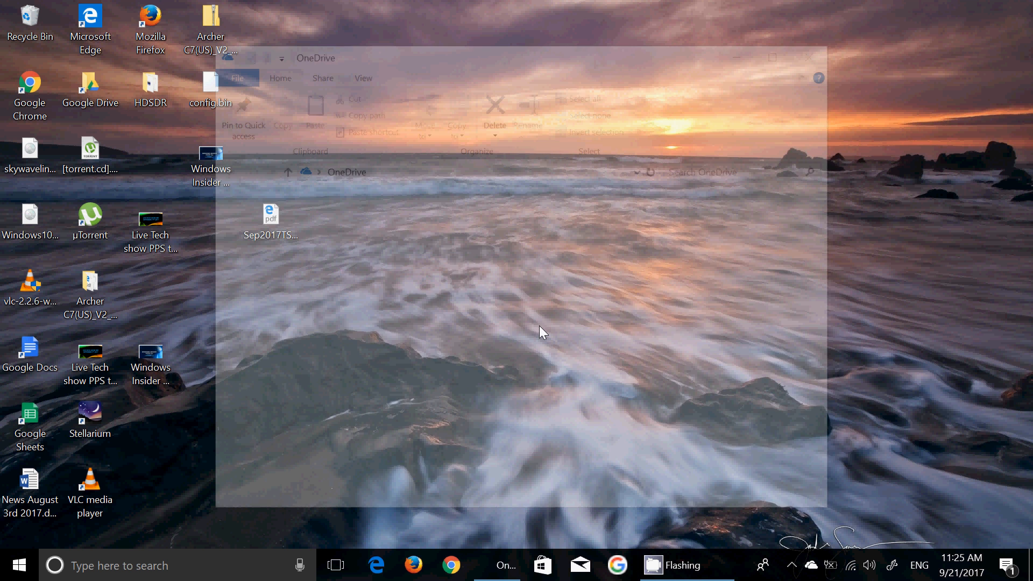
pyautogui.click(505, 566)
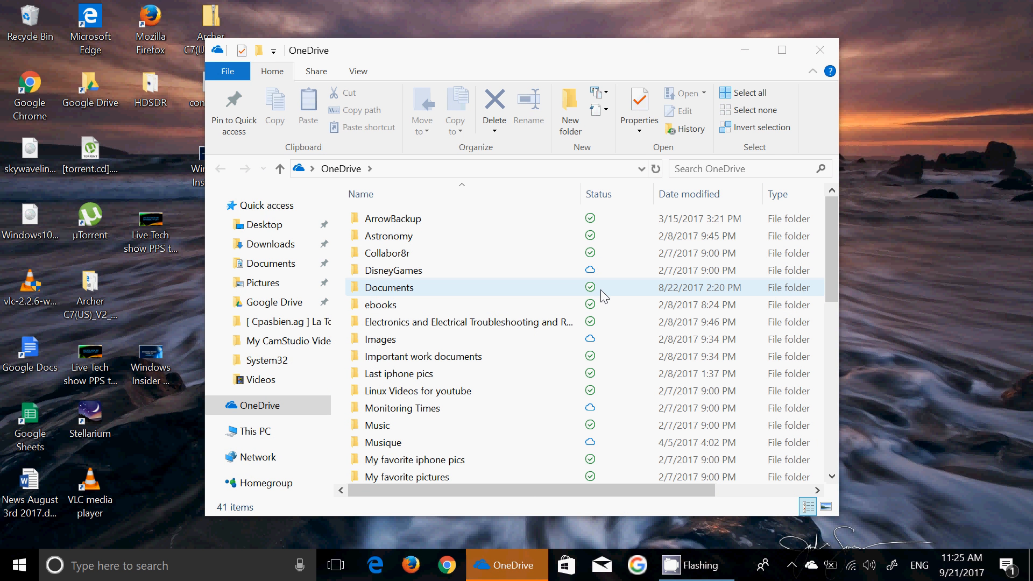
pyautogui.moveTo(612, 297)
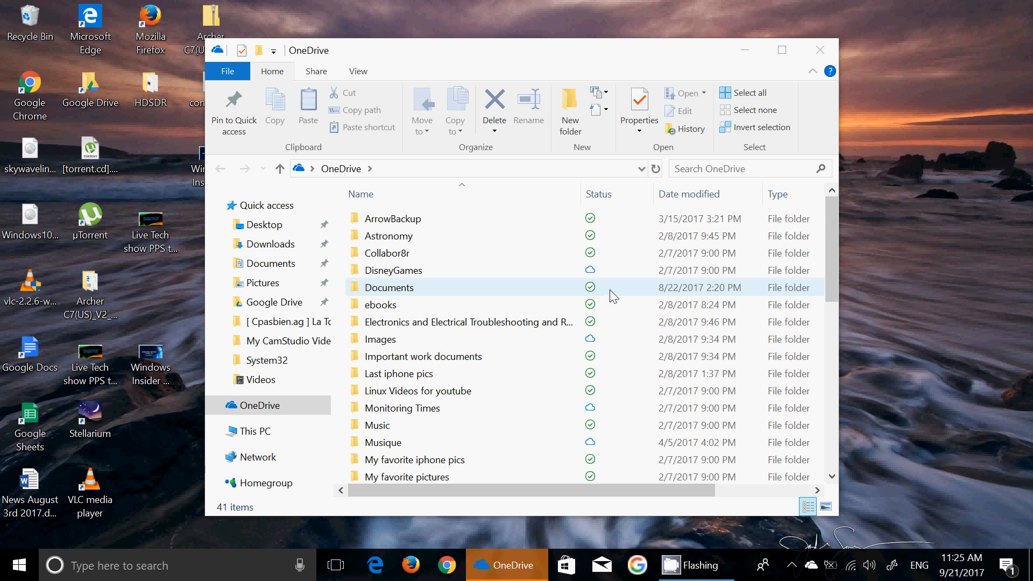
pyautogui.moveTo(605, 301)
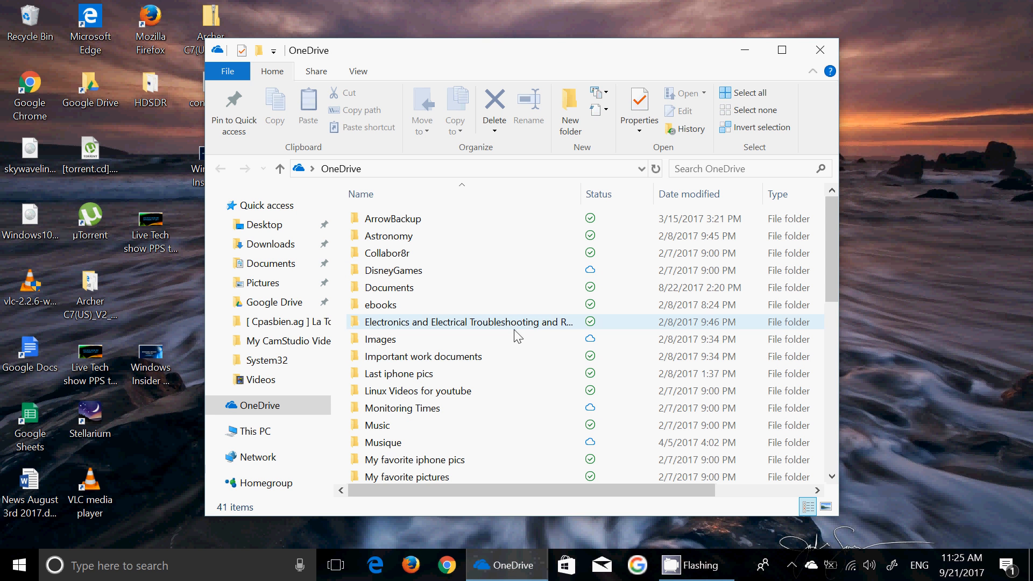
pyautogui.moveTo(623, 59)
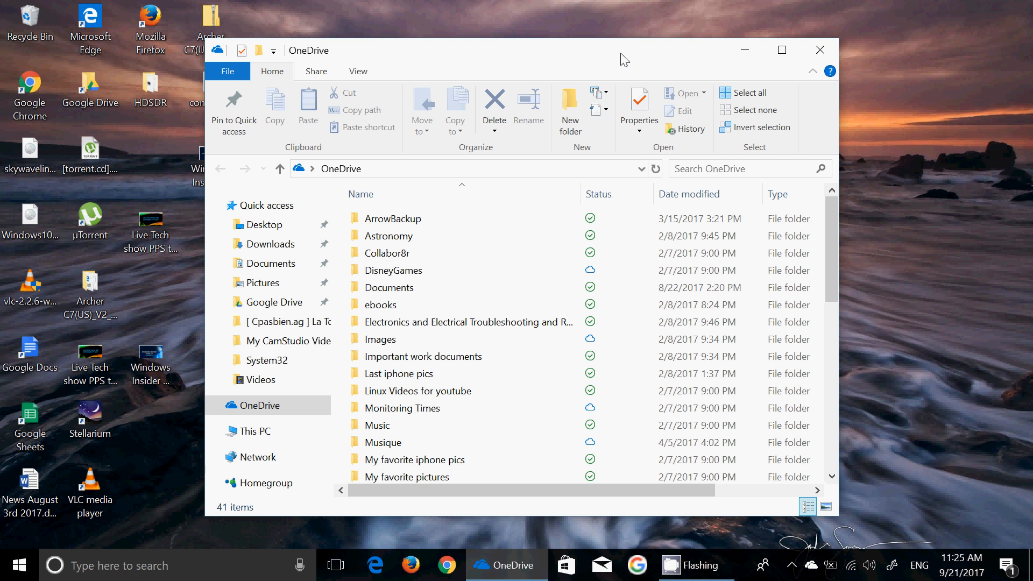
pyautogui.moveTo(651, 56)
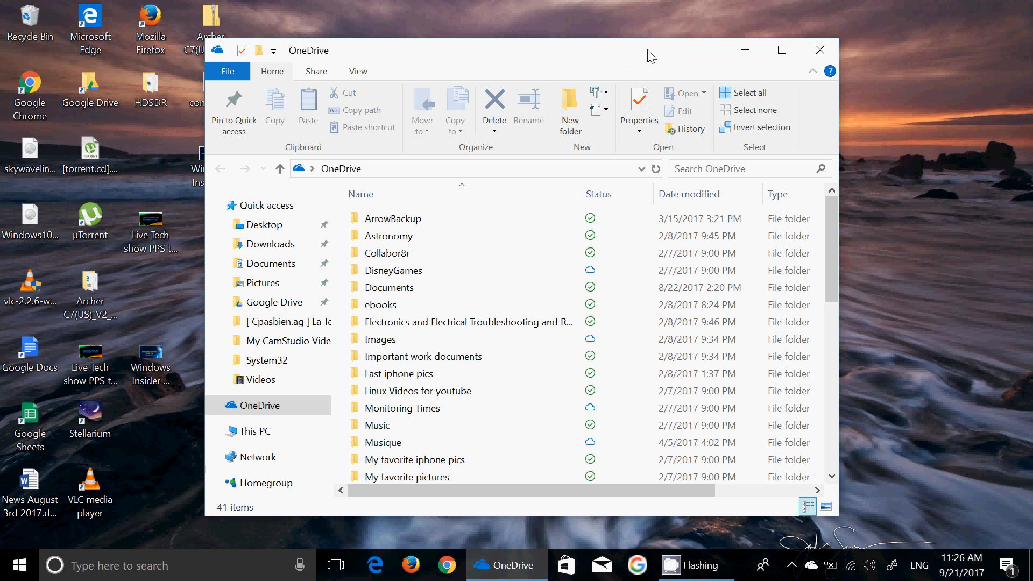
# Maximize the OneDrive folder window and scroll through the files' availability status.
pyautogui.click(782, 50)
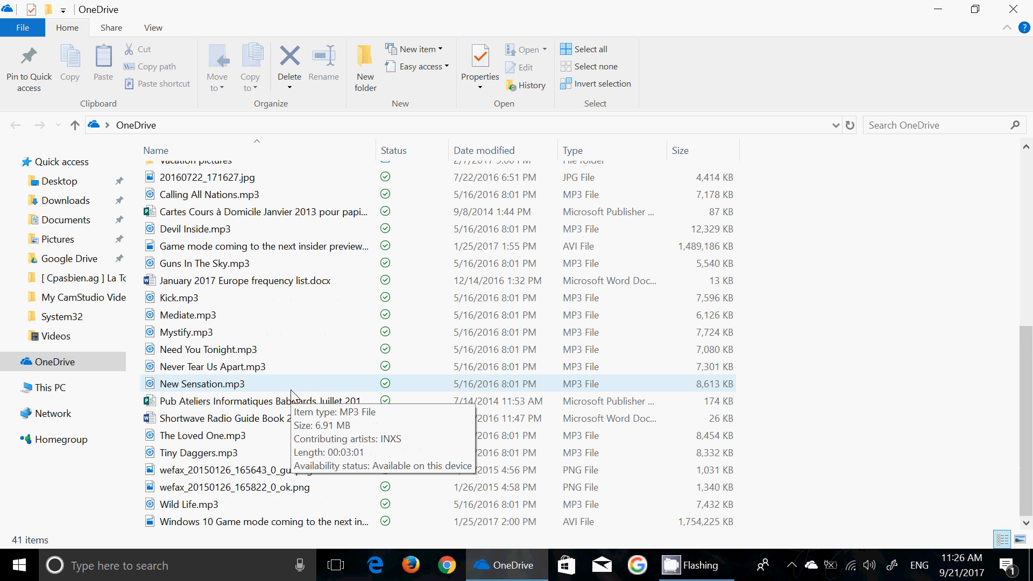
pyautogui.scroll(3)
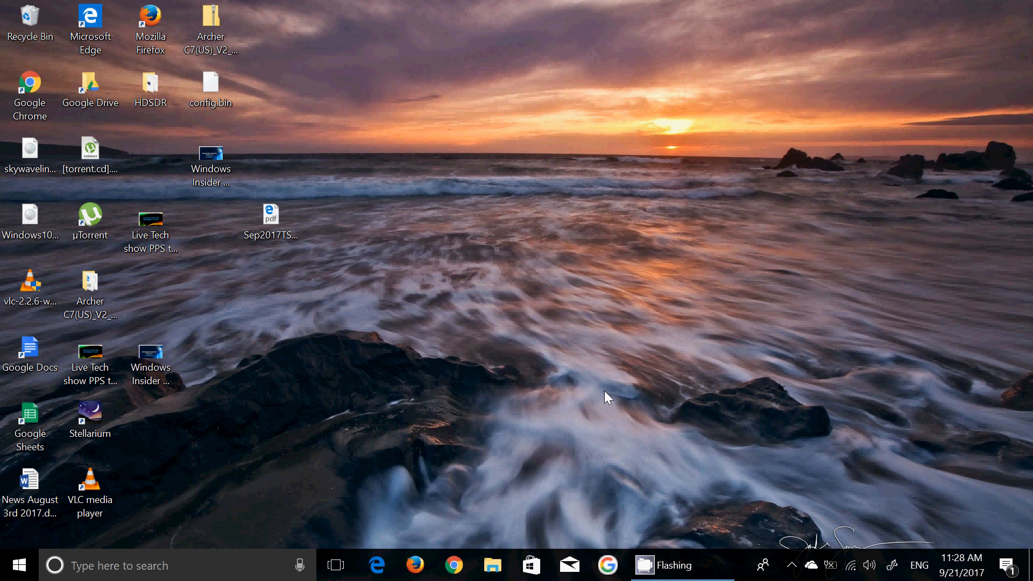
pyautogui.moveTo(596, 458)
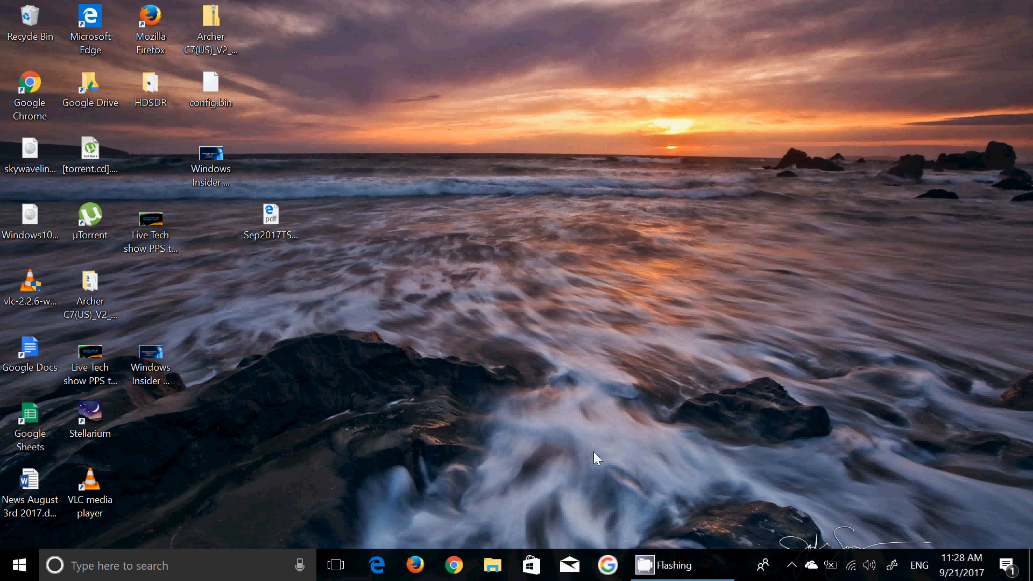
pyautogui.moveTo(790, 566)
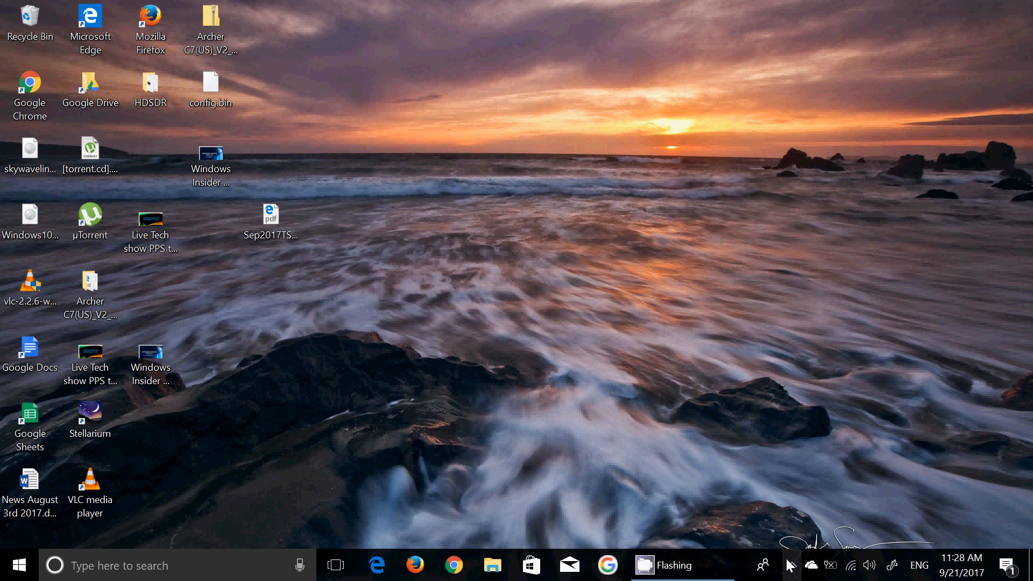